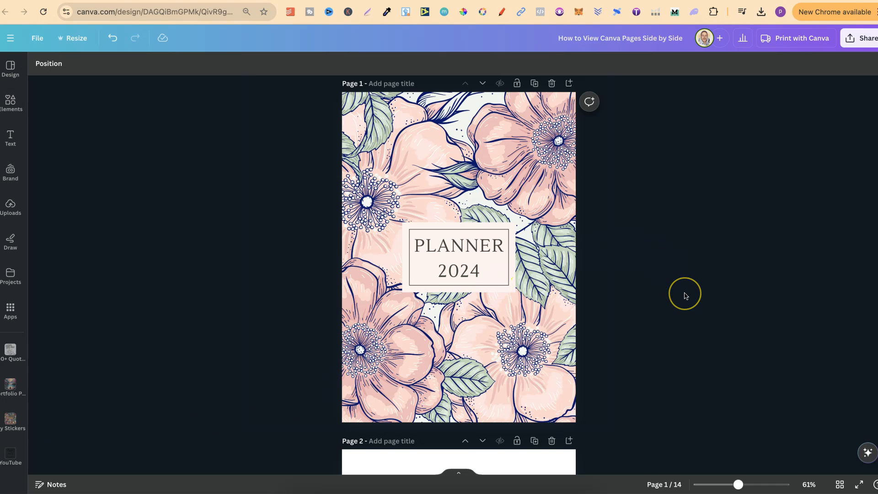
Scroll down the stacked planner from the floral cover page to the April page.
scroll(down, 3)
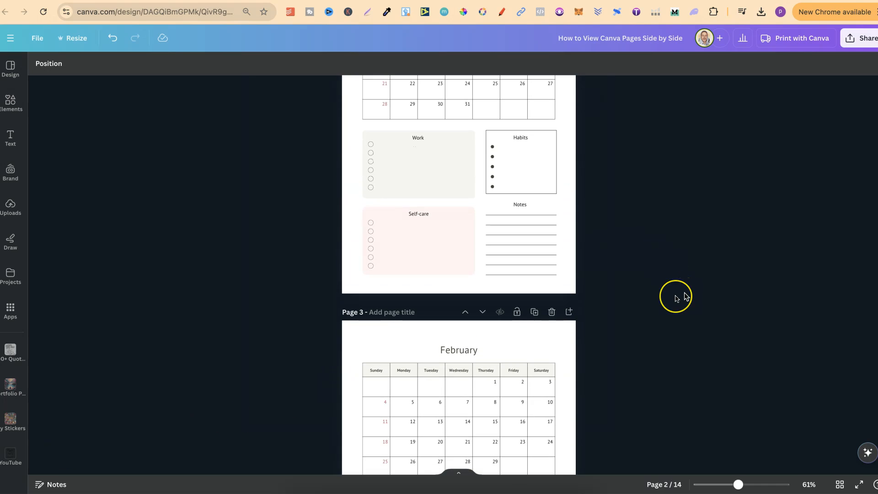
scroll(down, 3)
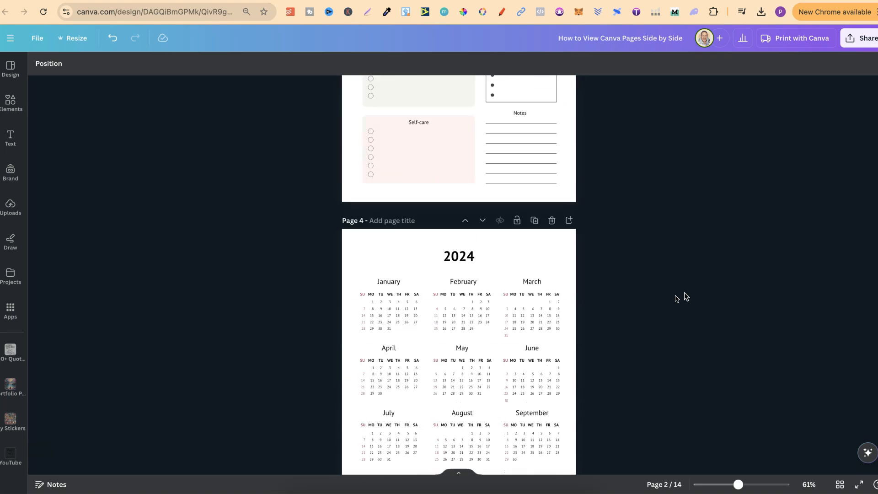
scroll(down, 3)
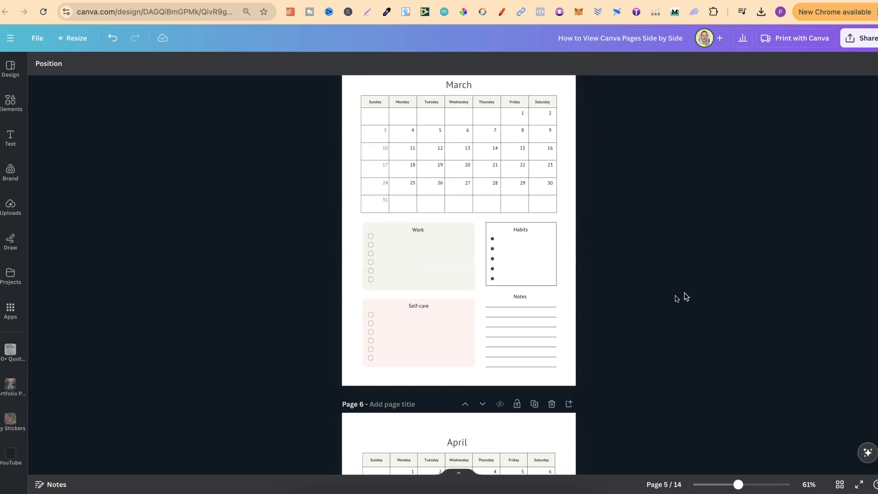
scroll(down, 3)
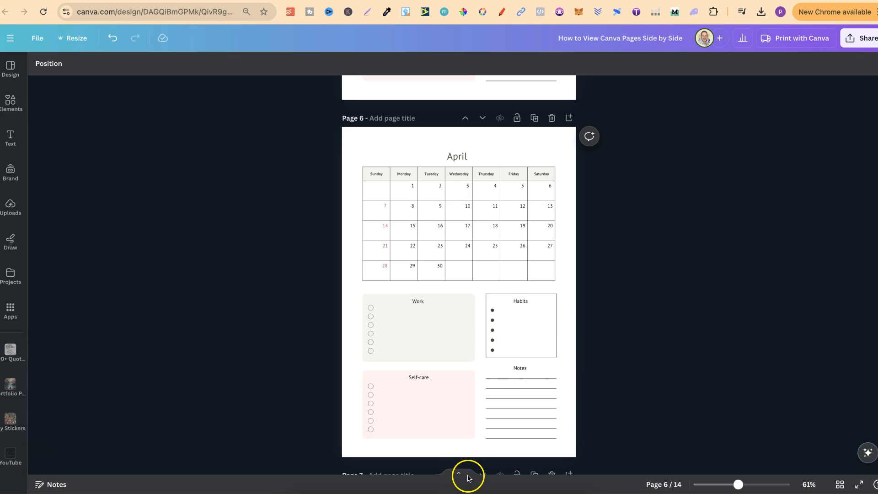
mouse_move(459, 475)
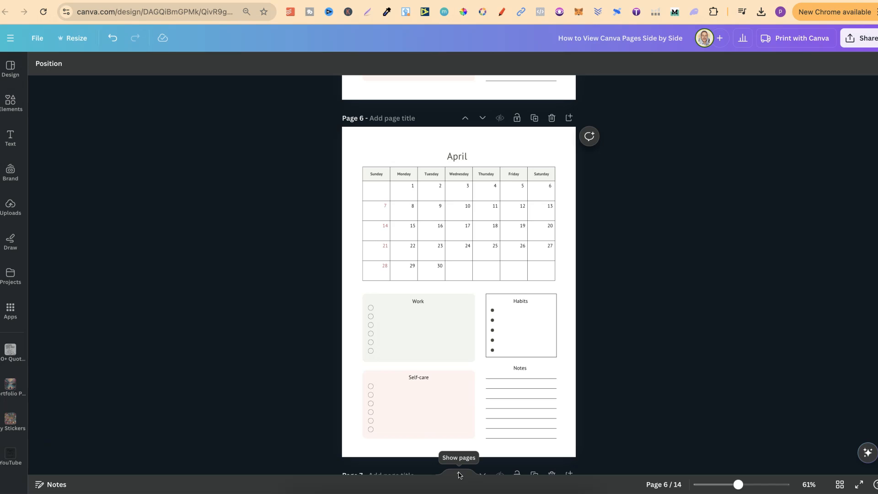
Reveal the thumbnail strip of all 14 planner pages beneath the April page.
click(458, 475)
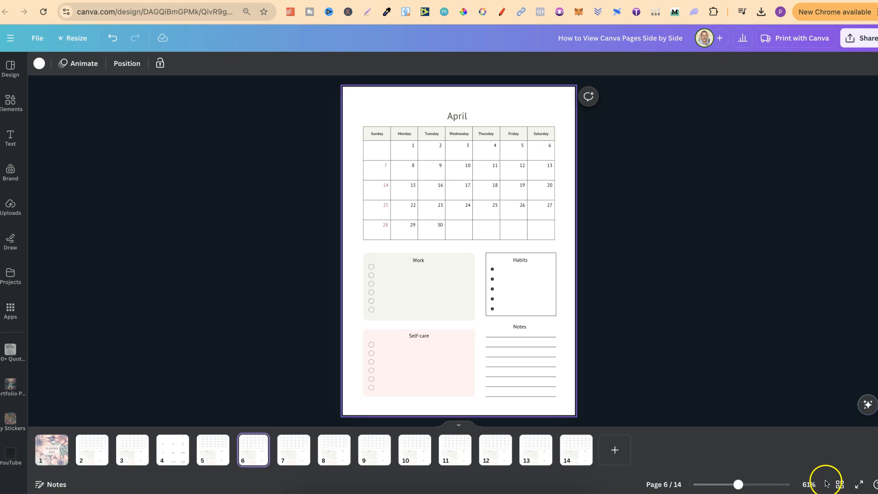
mouse_move(839, 484)
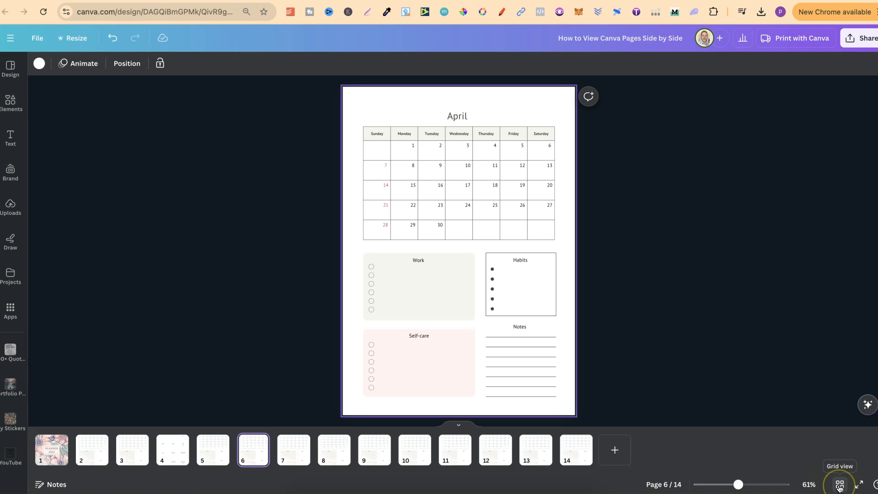
Switch to Grid view so all 14 planner pages sit side by side.
click(839, 485)
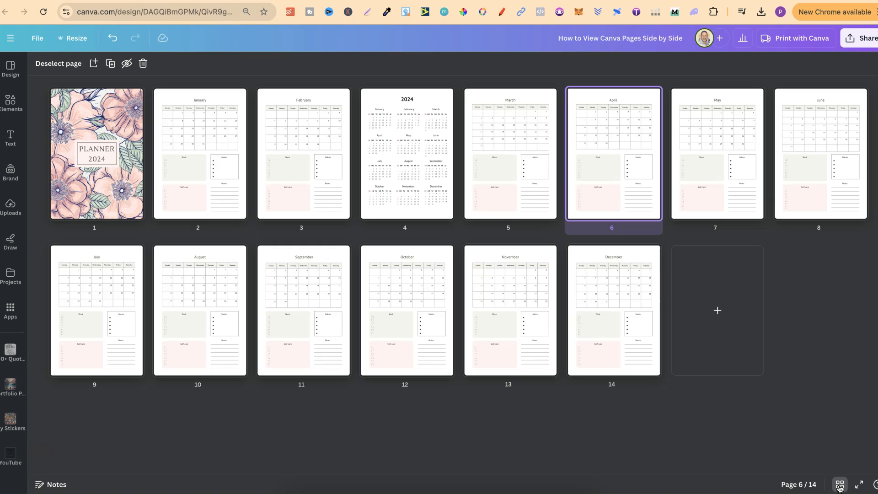